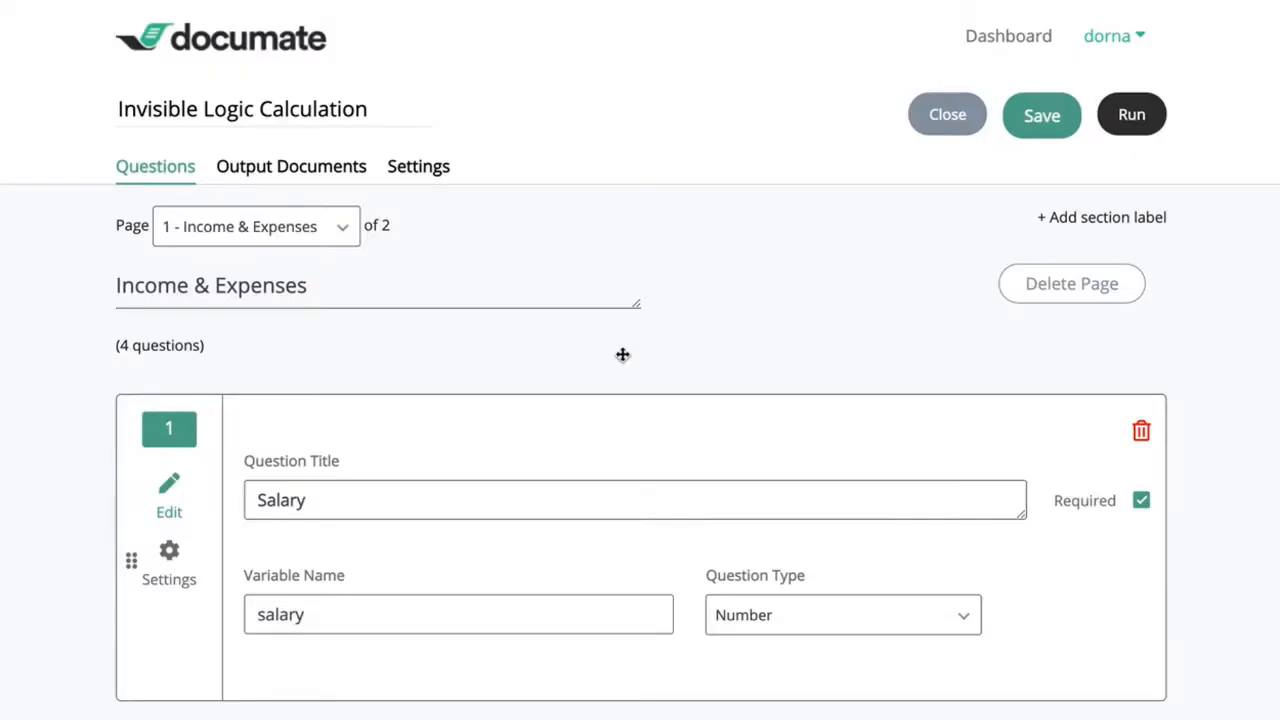
Insert a new page after the expense questions containing an Invisible Logic block.
{"action": "scroll", "scroll_direction": "down", "scroll_amount": 3}
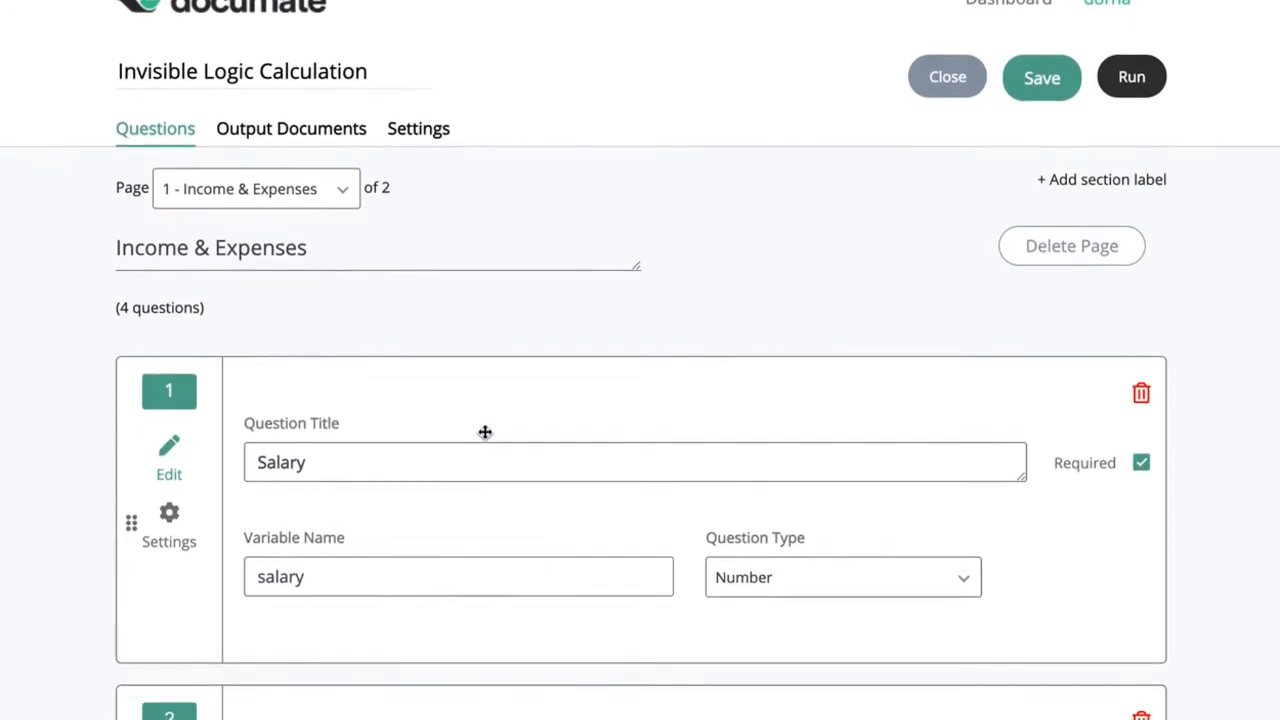
{"action": "scroll", "scroll_direction": "down", "scroll_amount": 3}
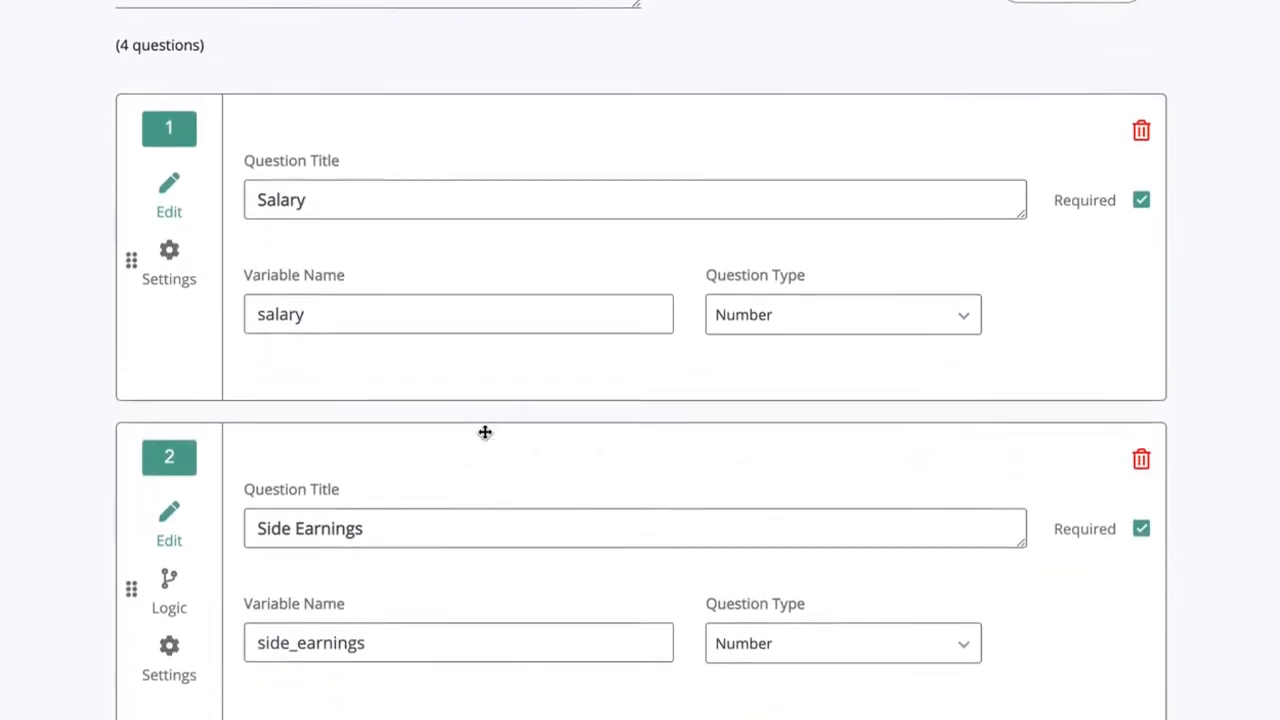
{"action": "scroll", "scroll_direction": "down", "scroll_amount": 3}
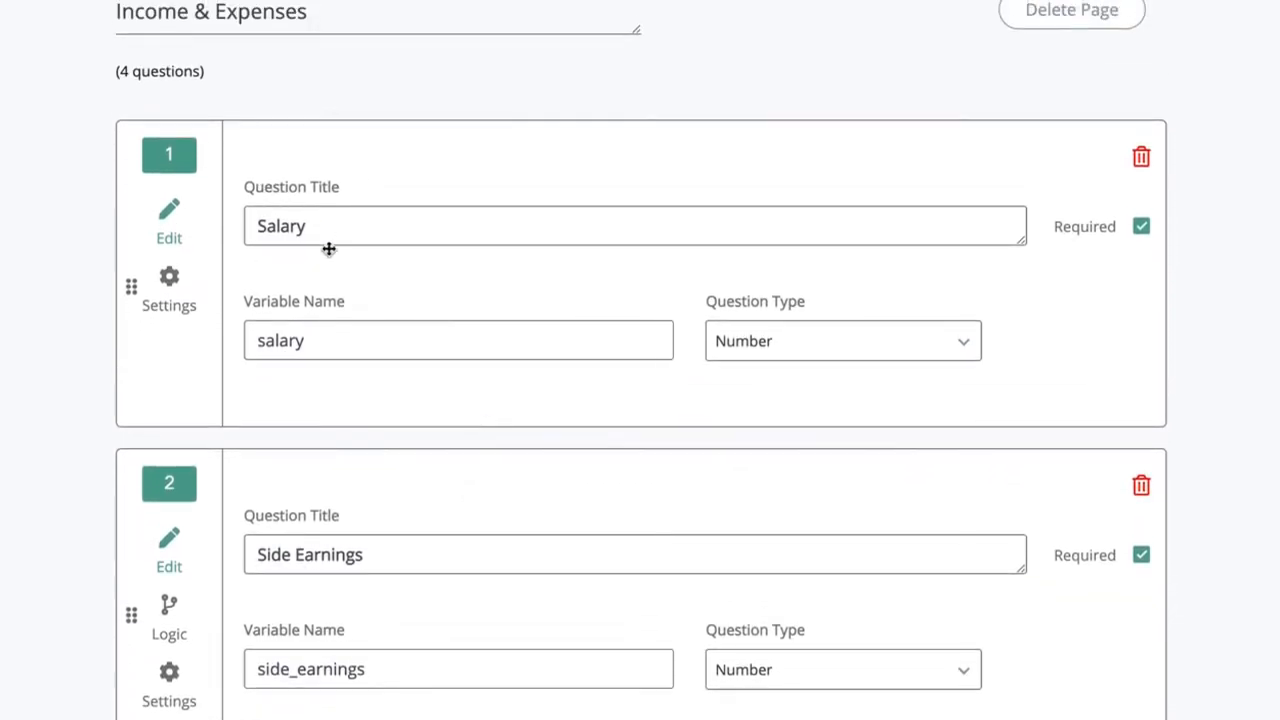
{"action": "scroll", "scroll_direction": "down", "scroll_amount": 3}
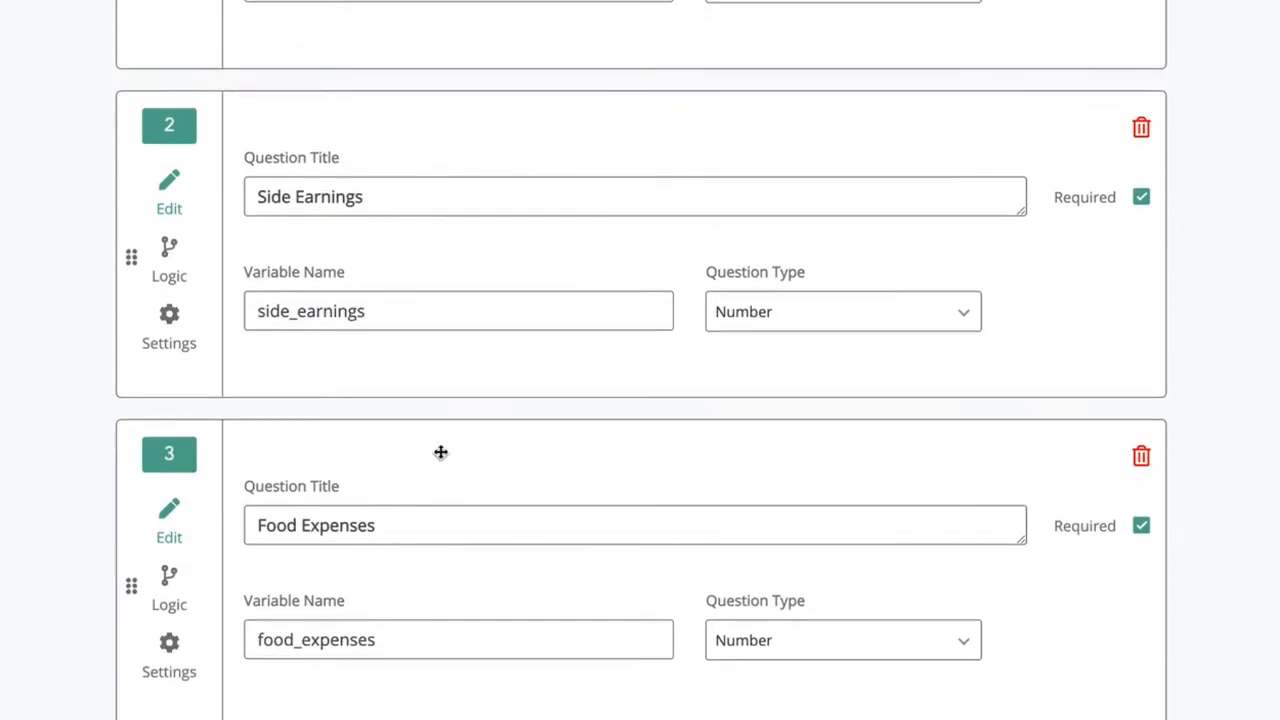
{"action": "scroll", "scroll_direction": "down", "scroll_amount": 3}
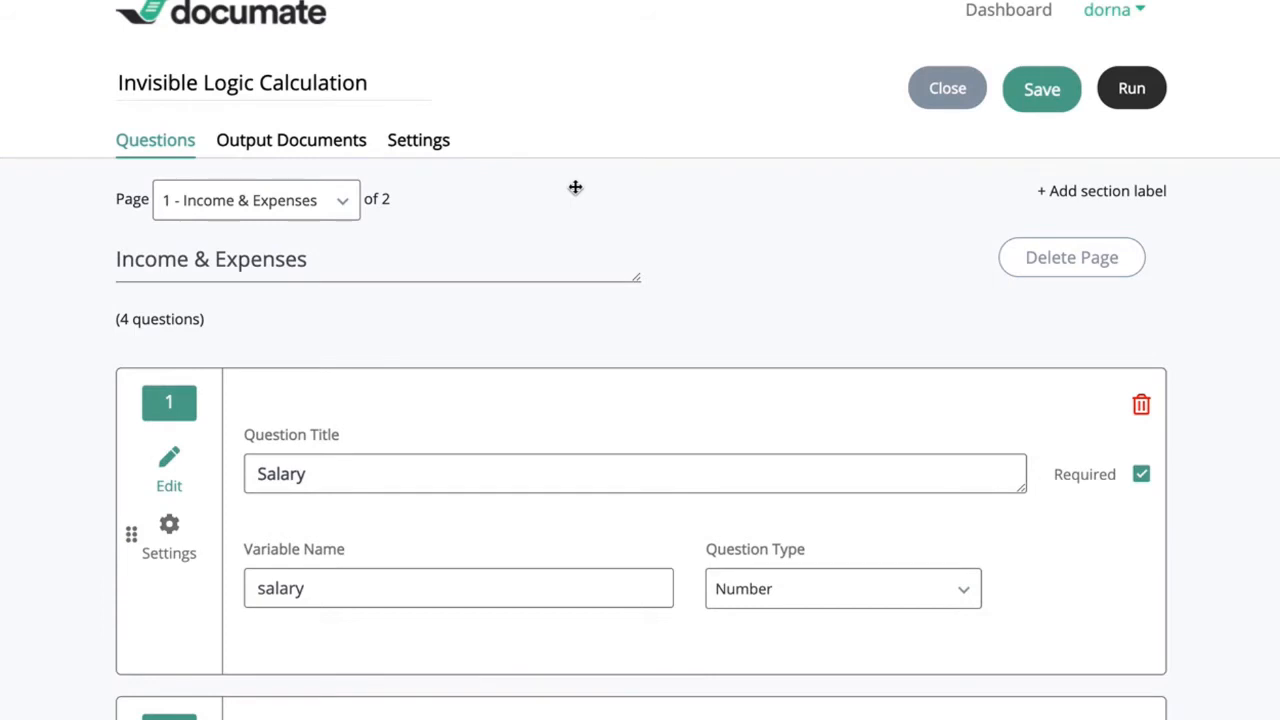
{"action": "mouse_move", "coordinate": [622, 230]}
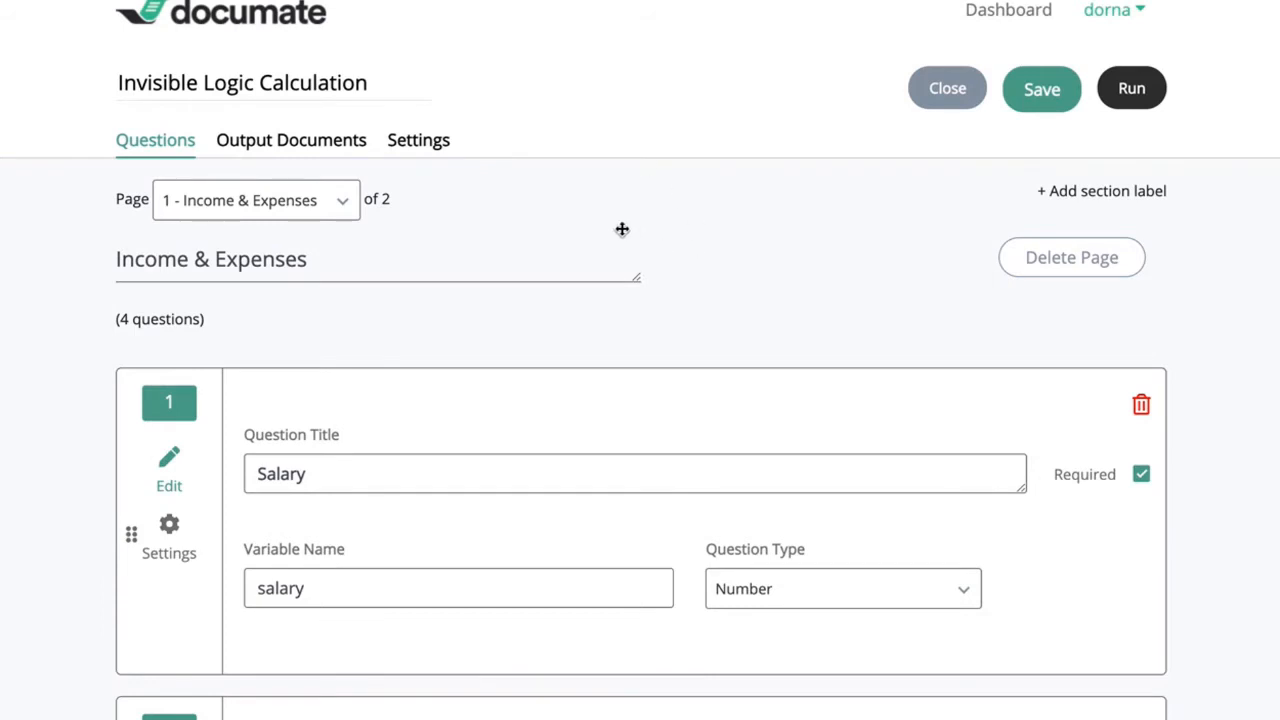
{"action": "mouse_move", "coordinate": [324, 200]}
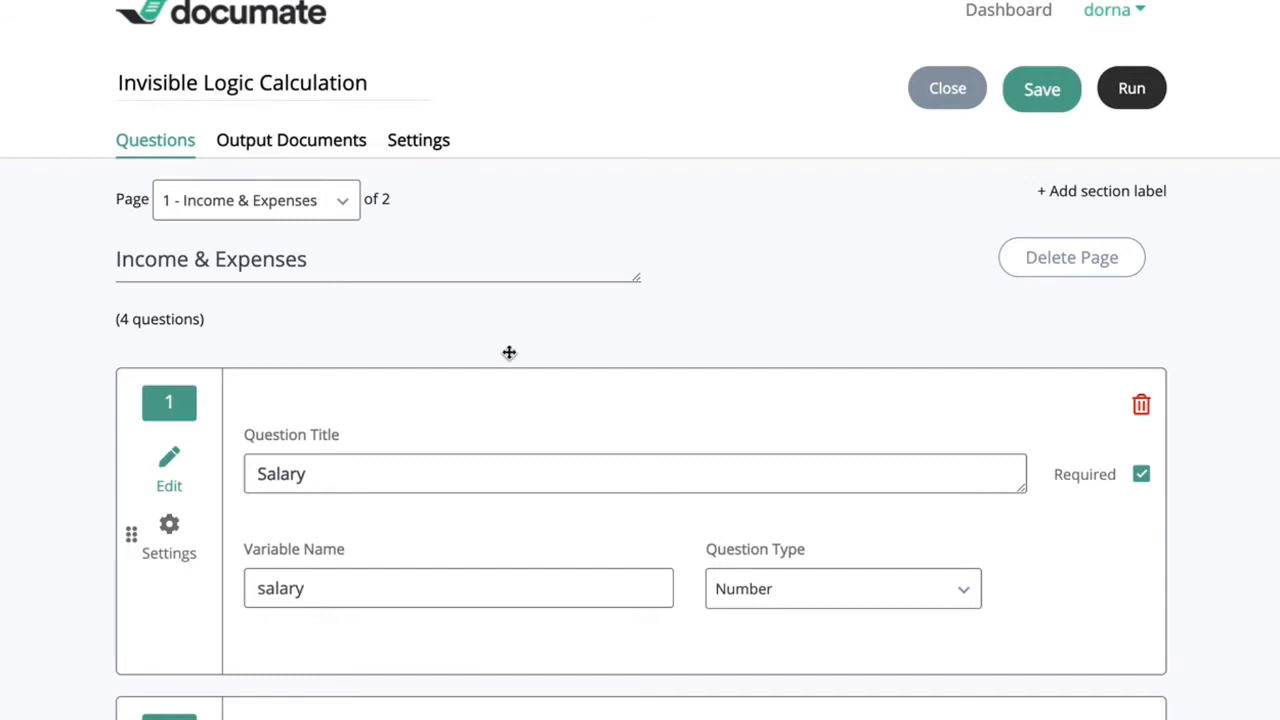
{"action": "scroll", "scroll_direction": "down", "scroll_amount": 3}
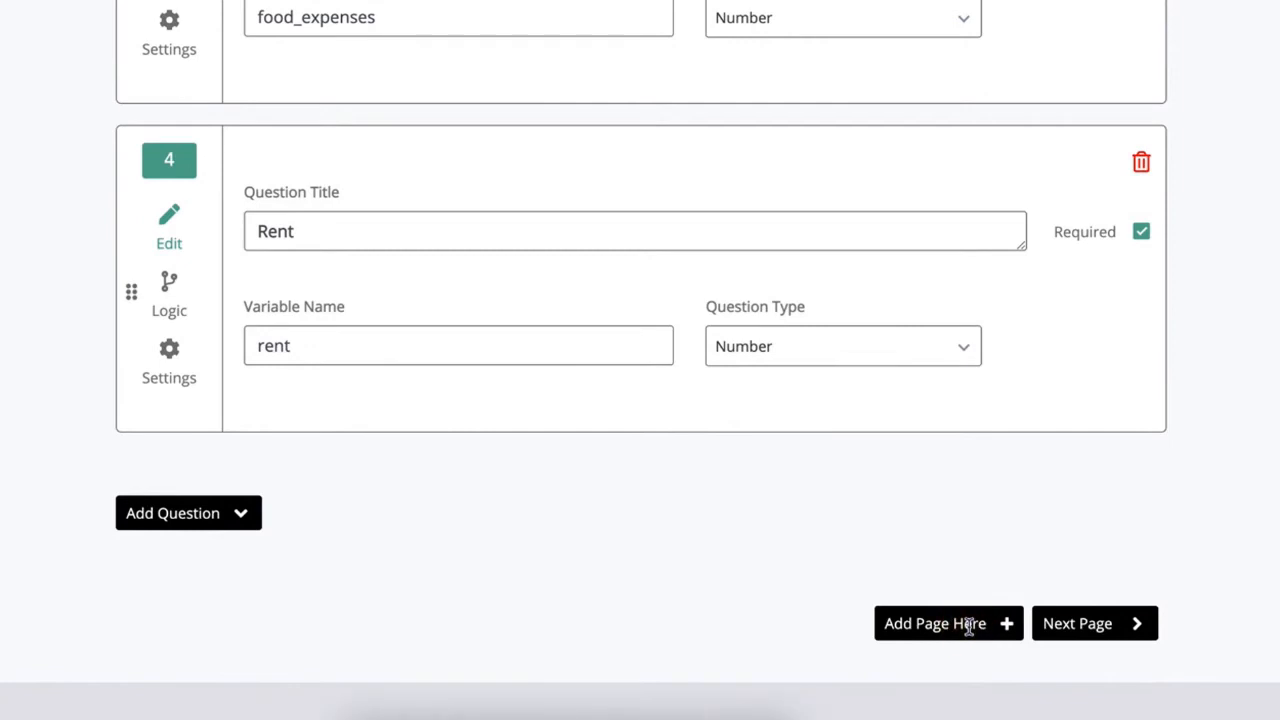
{"action": "left_click", "coordinate": [188, 512]}
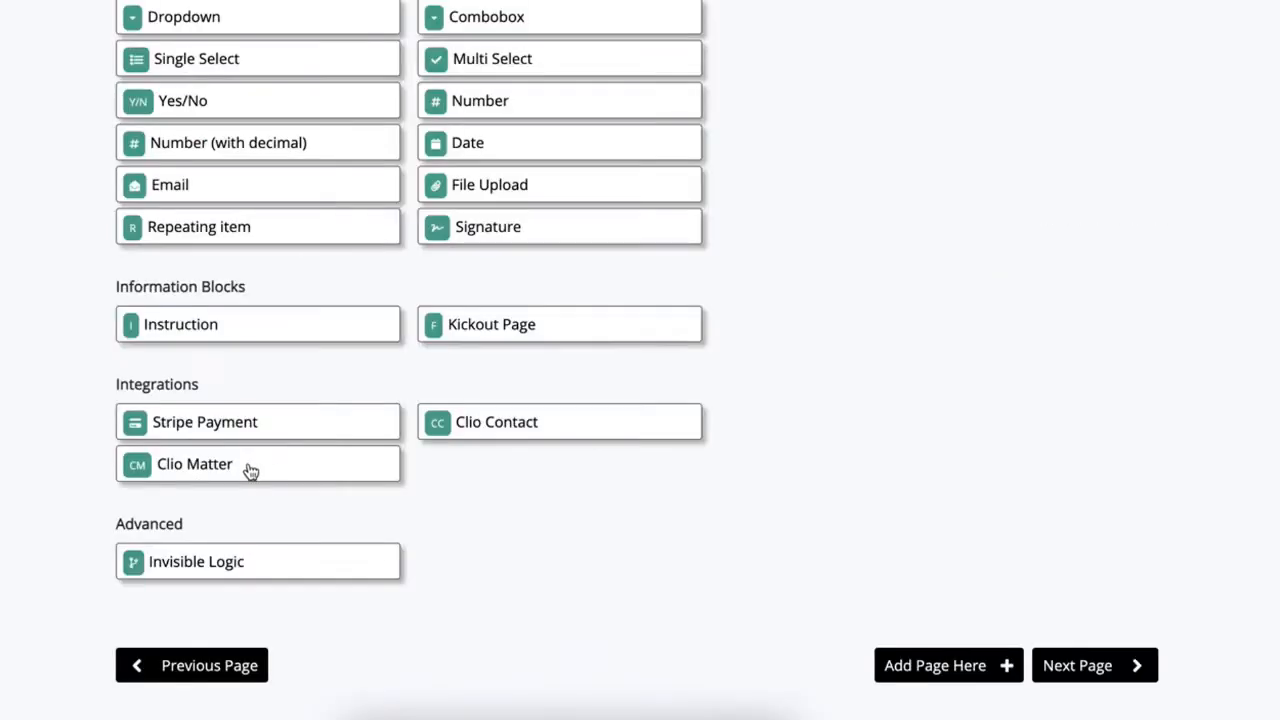
{"action": "mouse_move", "coordinate": [192, 572]}
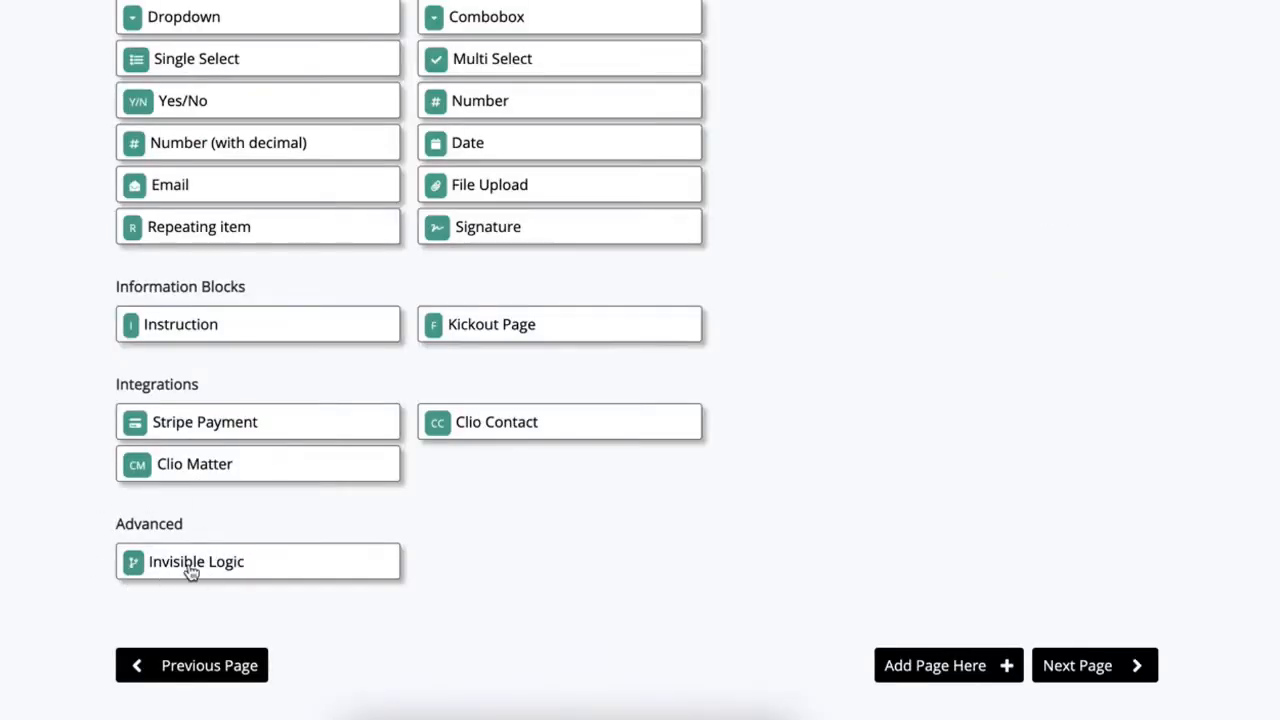
{"action": "left_click", "coordinate": [196, 560]}
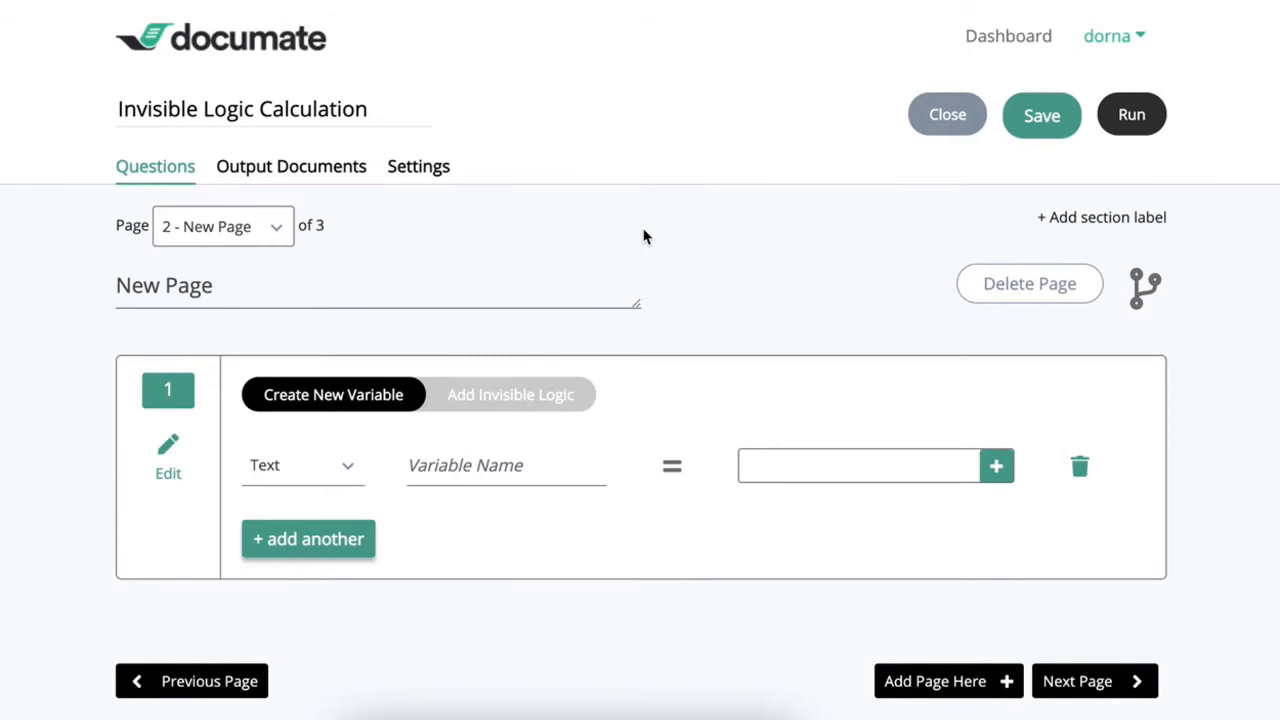
{"action": "mouse_move", "coordinate": [408, 476]}
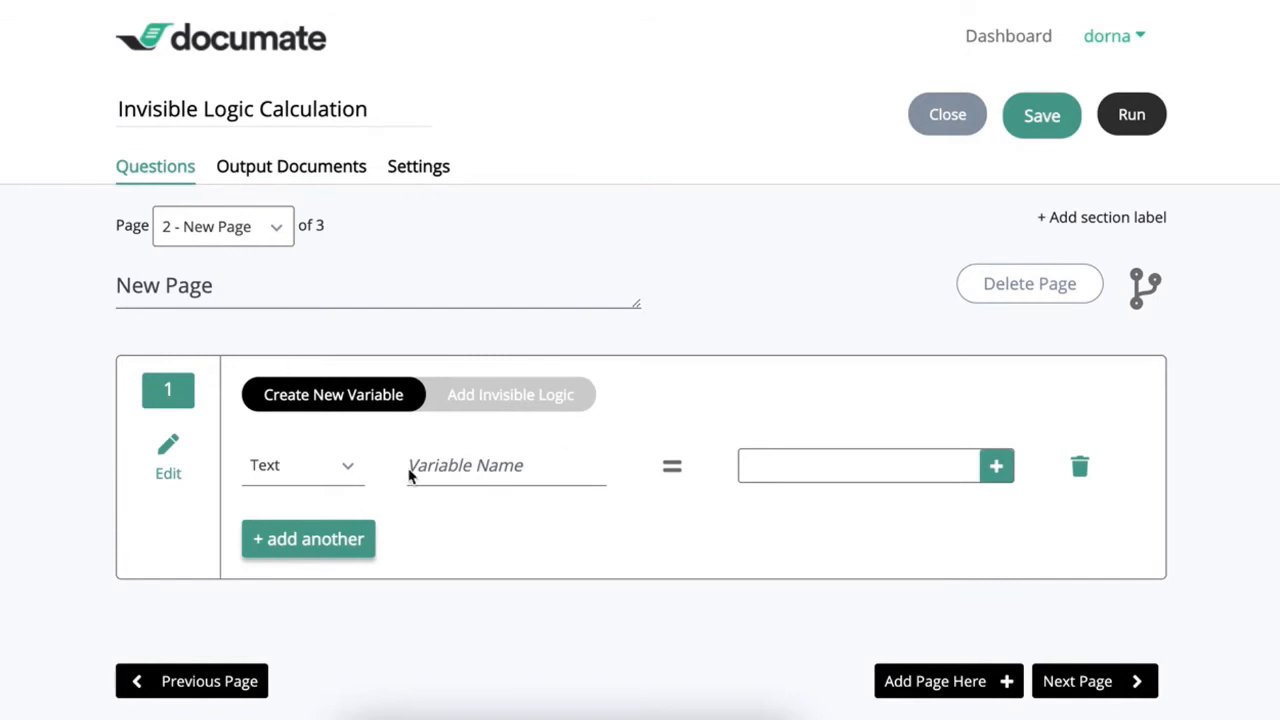
{"action": "mouse_move", "coordinate": [544, 544]}
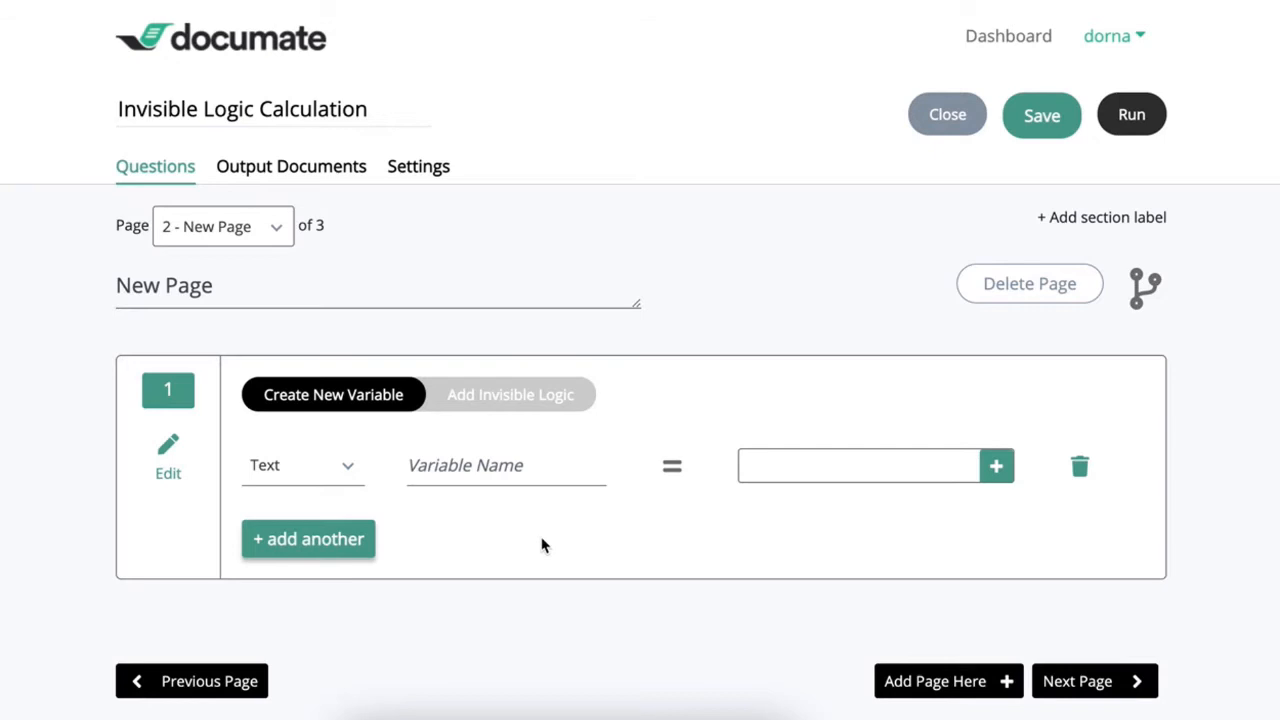
{"action": "mouse_move", "coordinate": [372, 420]}
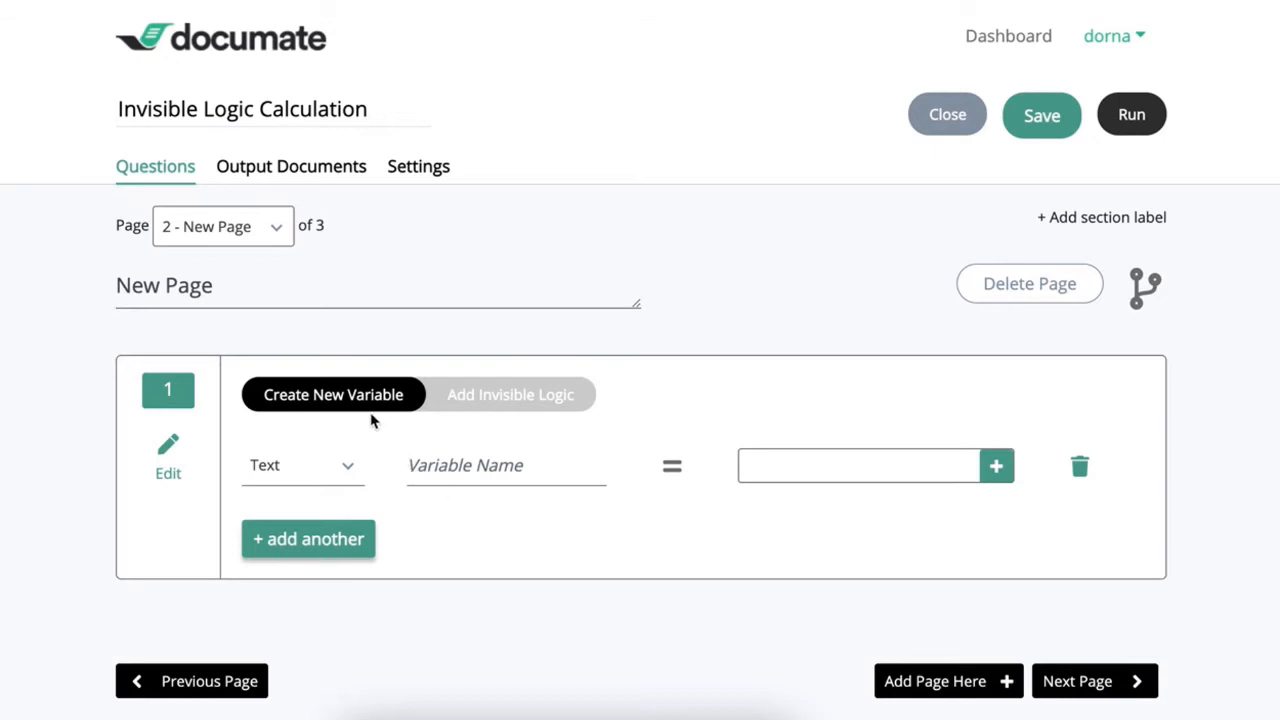
{"action": "mouse_move", "coordinate": [336, 386]}
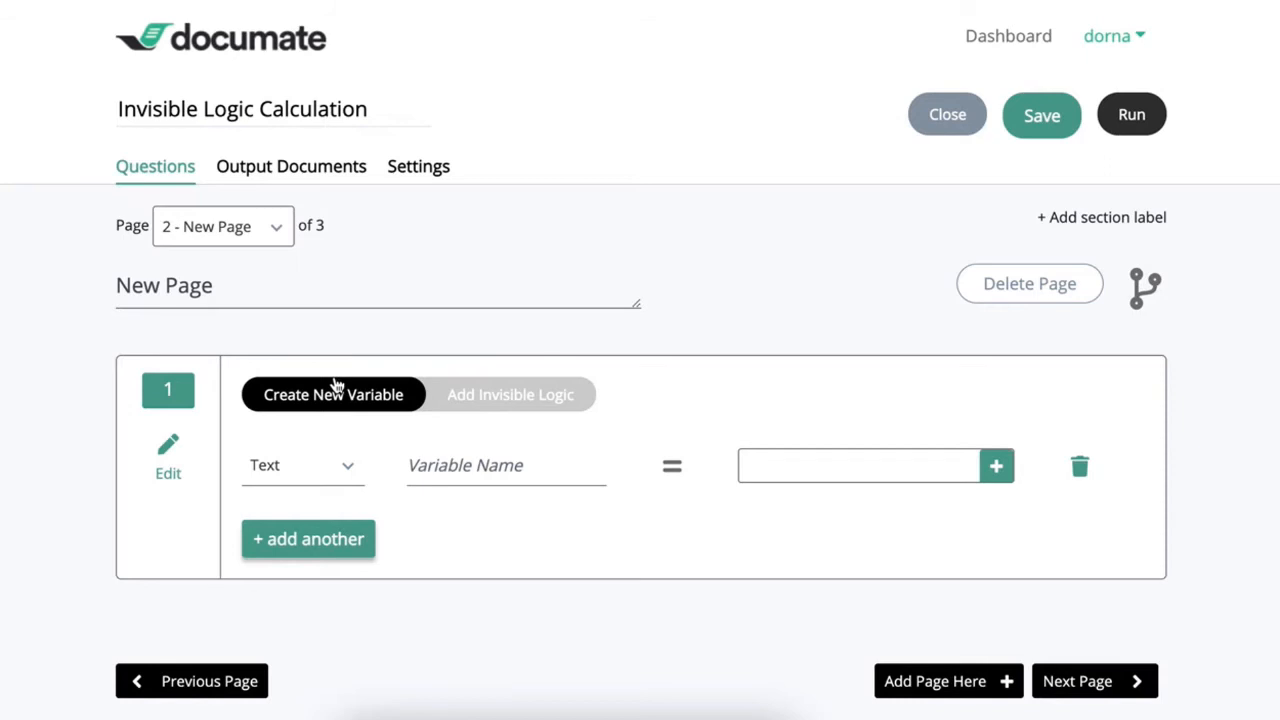
Make the hidden-logic variable a Number named net_income.
{"action": "left_click", "coordinate": [304, 464]}
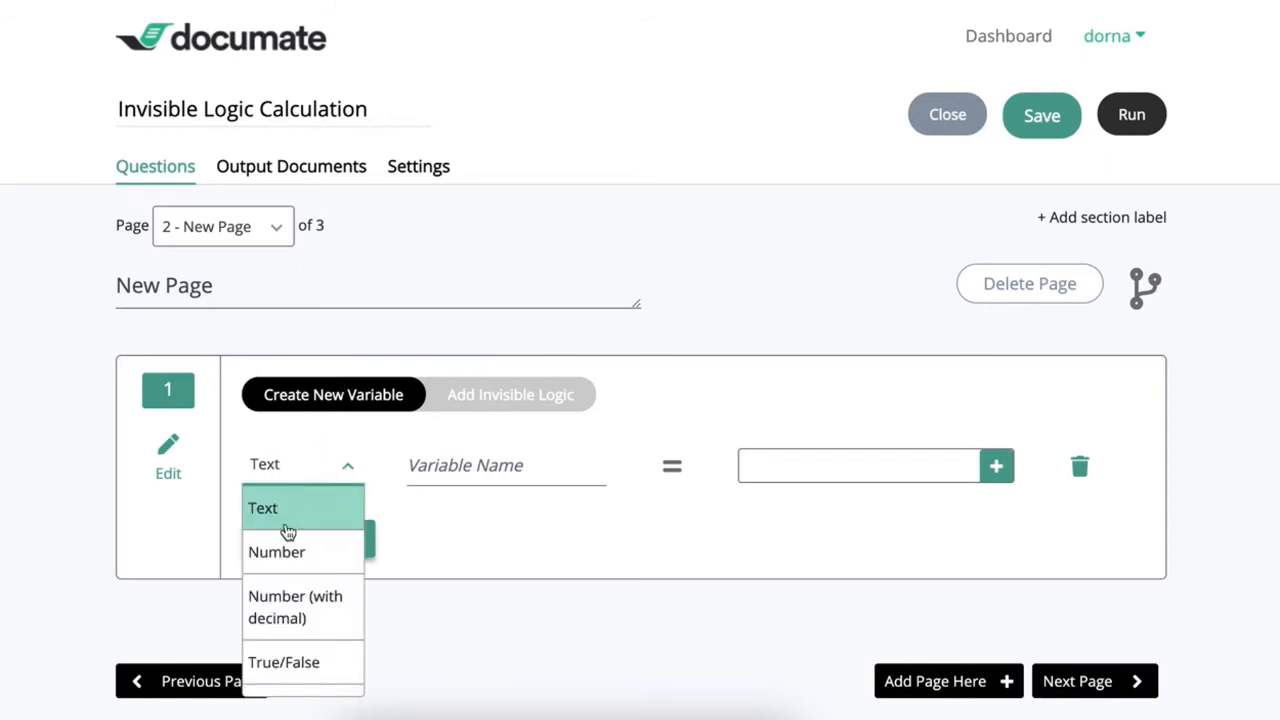
{"action": "left_click", "coordinate": [276, 552]}
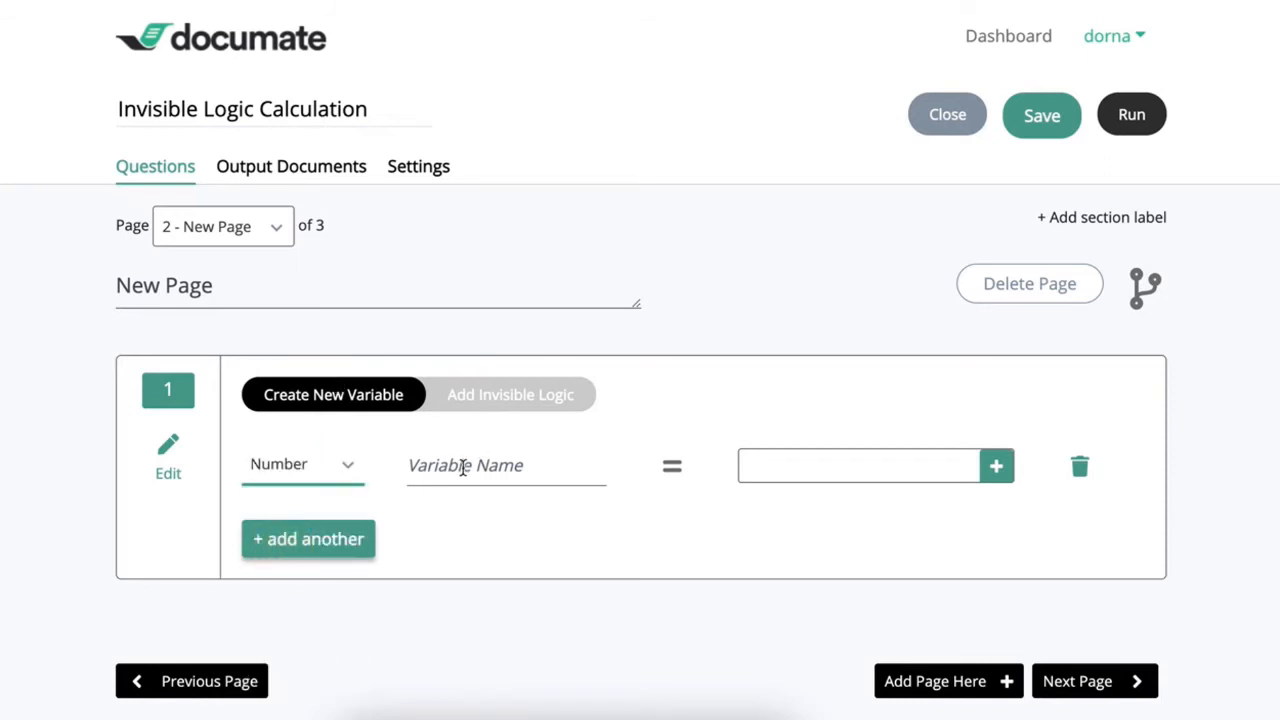
{"action": "type", "text": "net"}
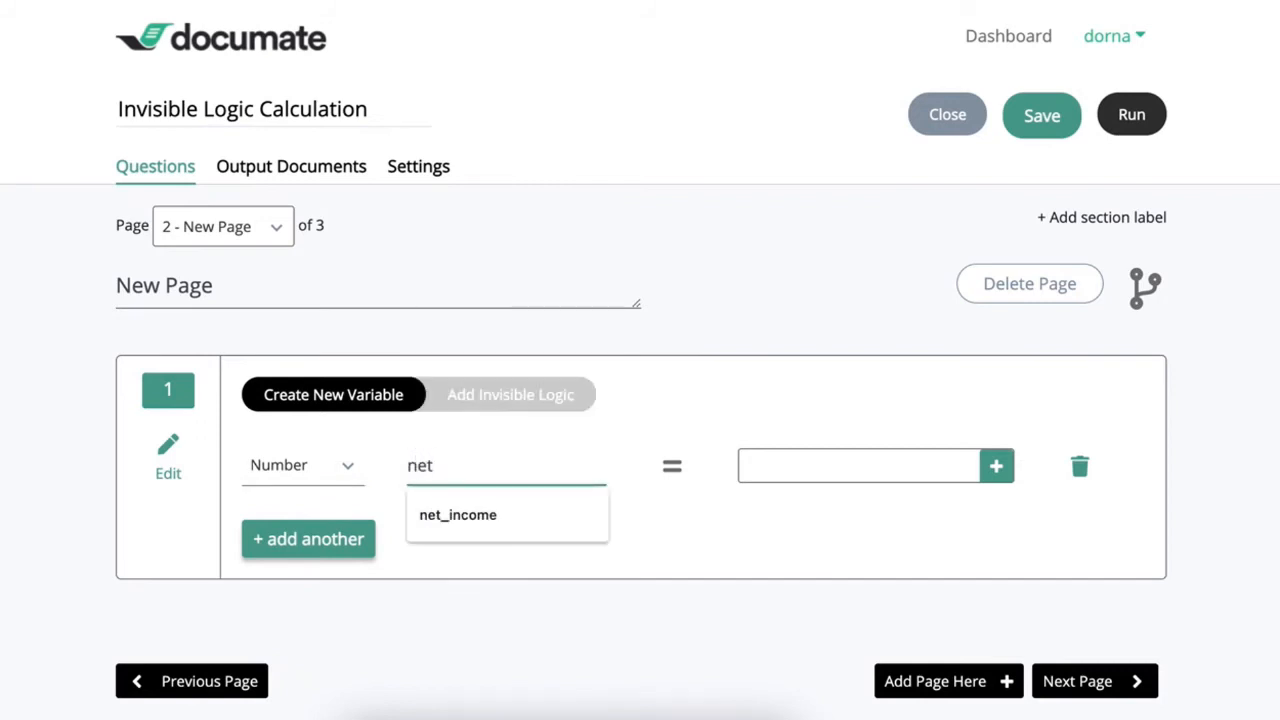
{"action": "left_click", "coordinate": [456, 514]}
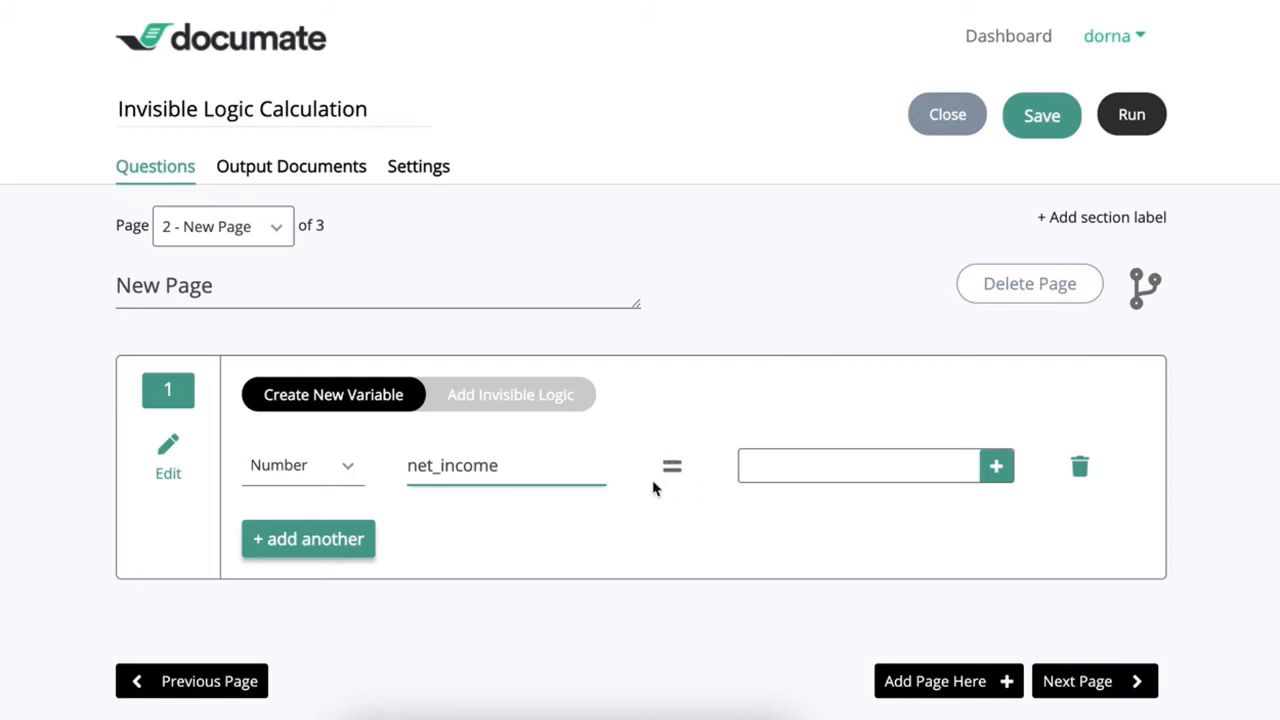
{"action": "mouse_move", "coordinate": [670, 488]}
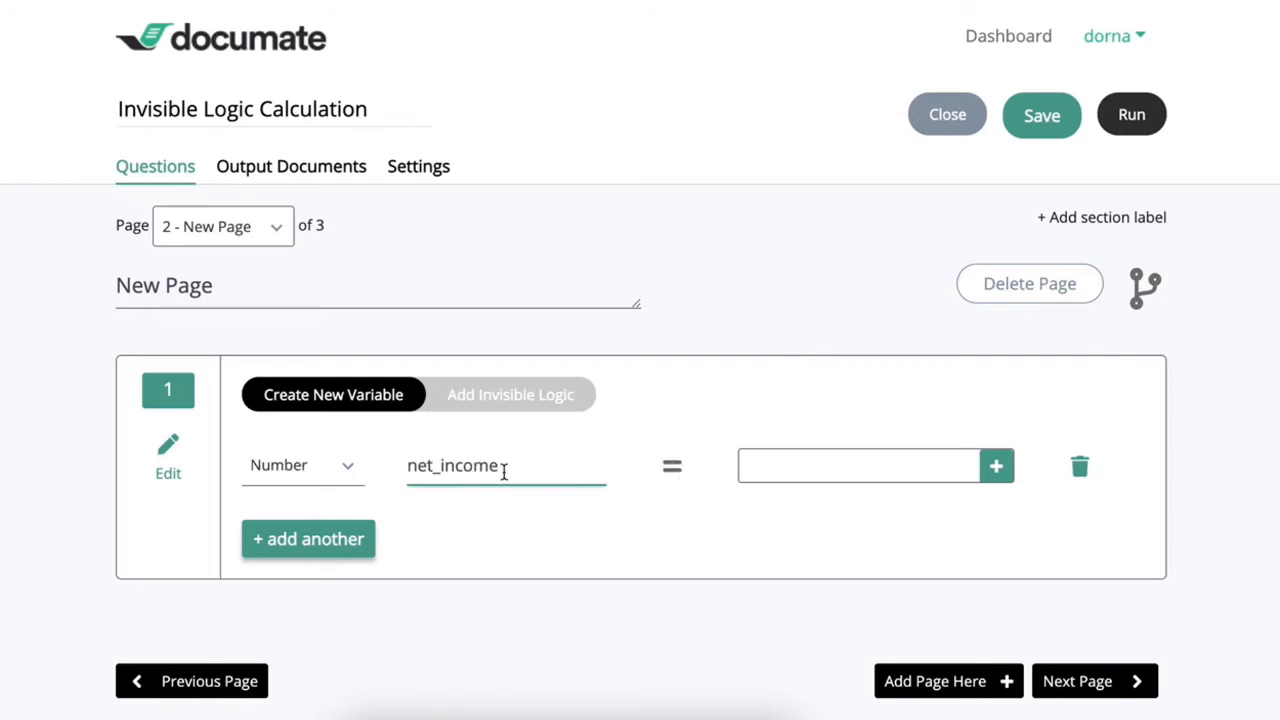
Build the net_income expression salary + side_earnings - food_expenses - rent using Variable and Operation entries.
{"action": "left_click", "coordinate": [996, 464]}
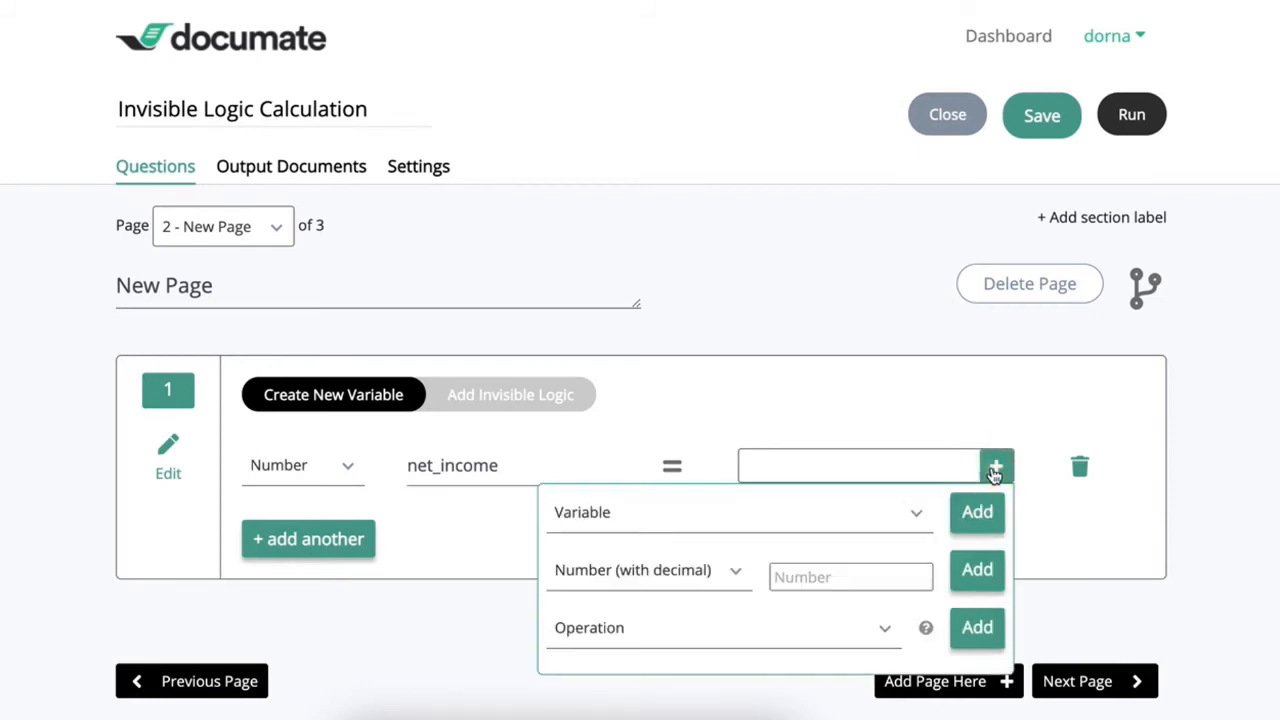
{"action": "mouse_move", "coordinate": [600, 576]}
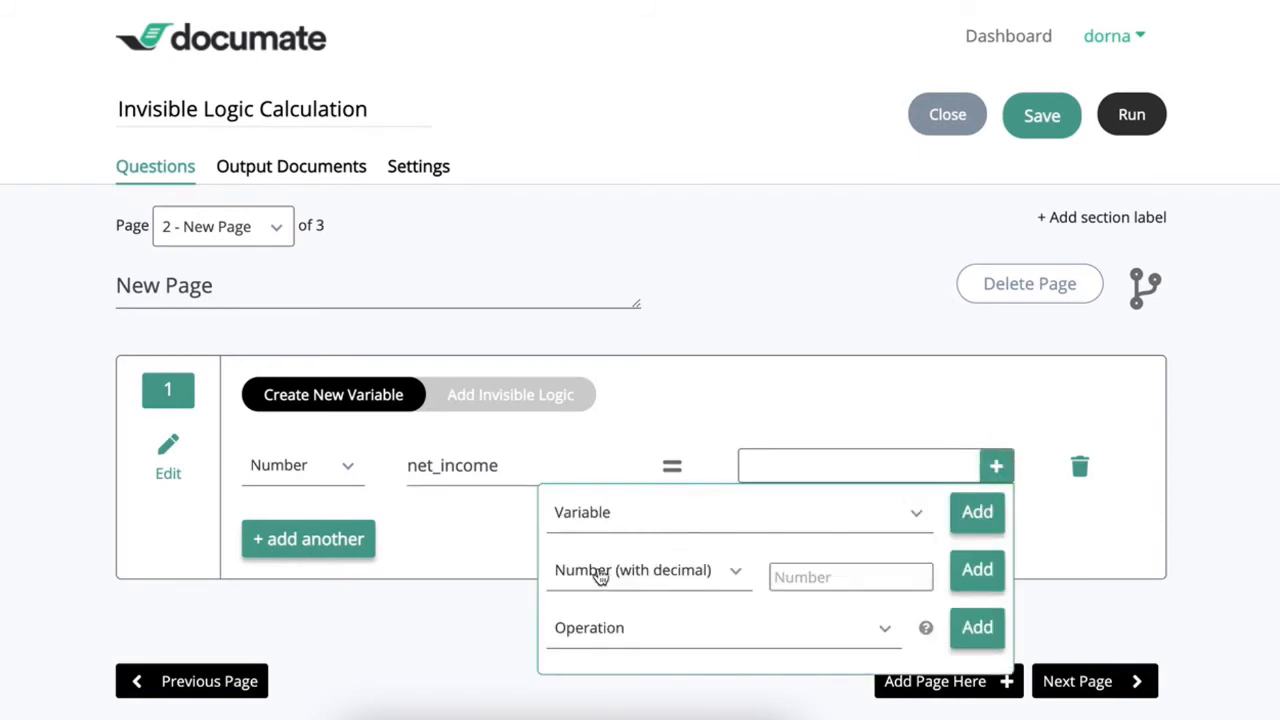
{"action": "mouse_move", "coordinate": [584, 546]}
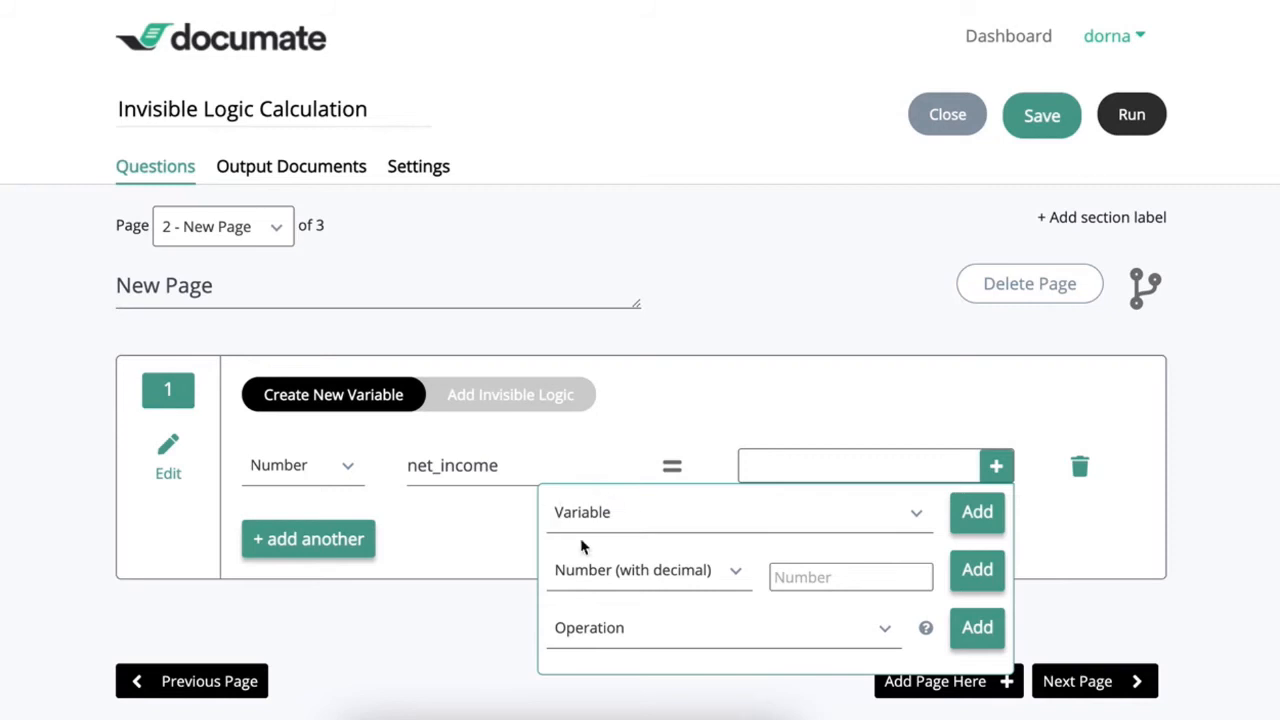
{"action": "mouse_move", "coordinate": [652, 578]}
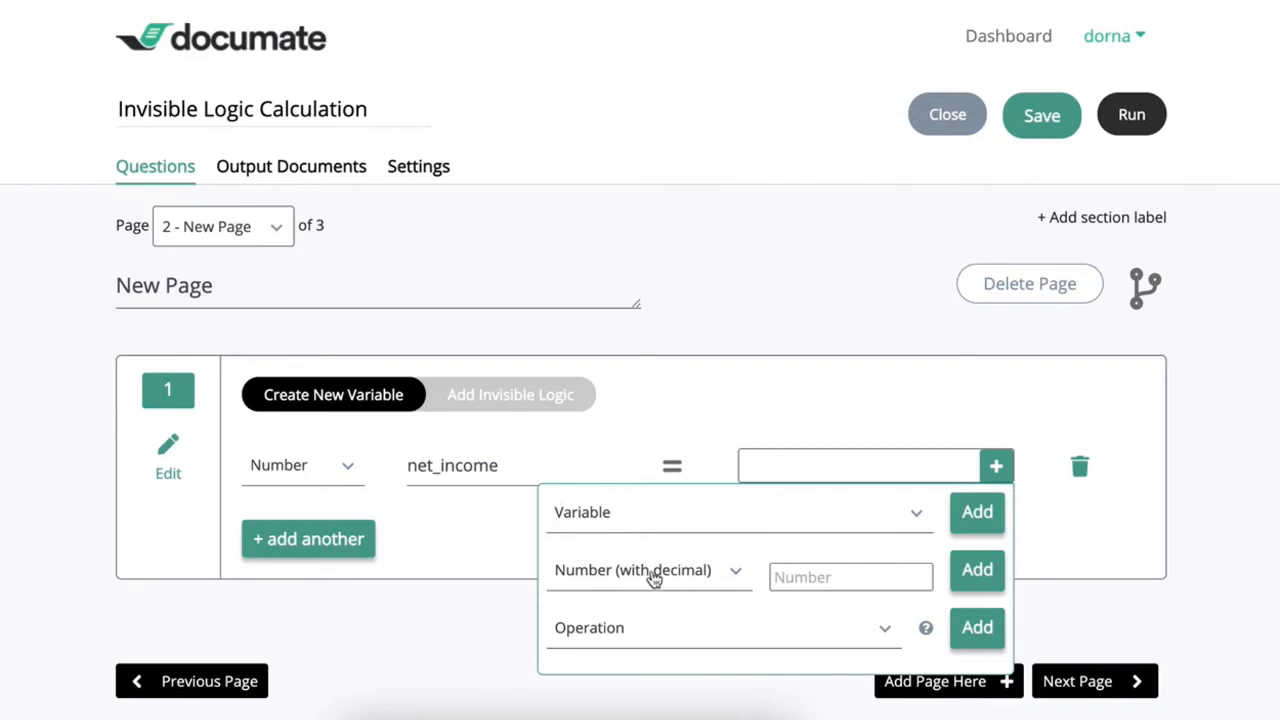
{"action": "mouse_move", "coordinate": [604, 652]}
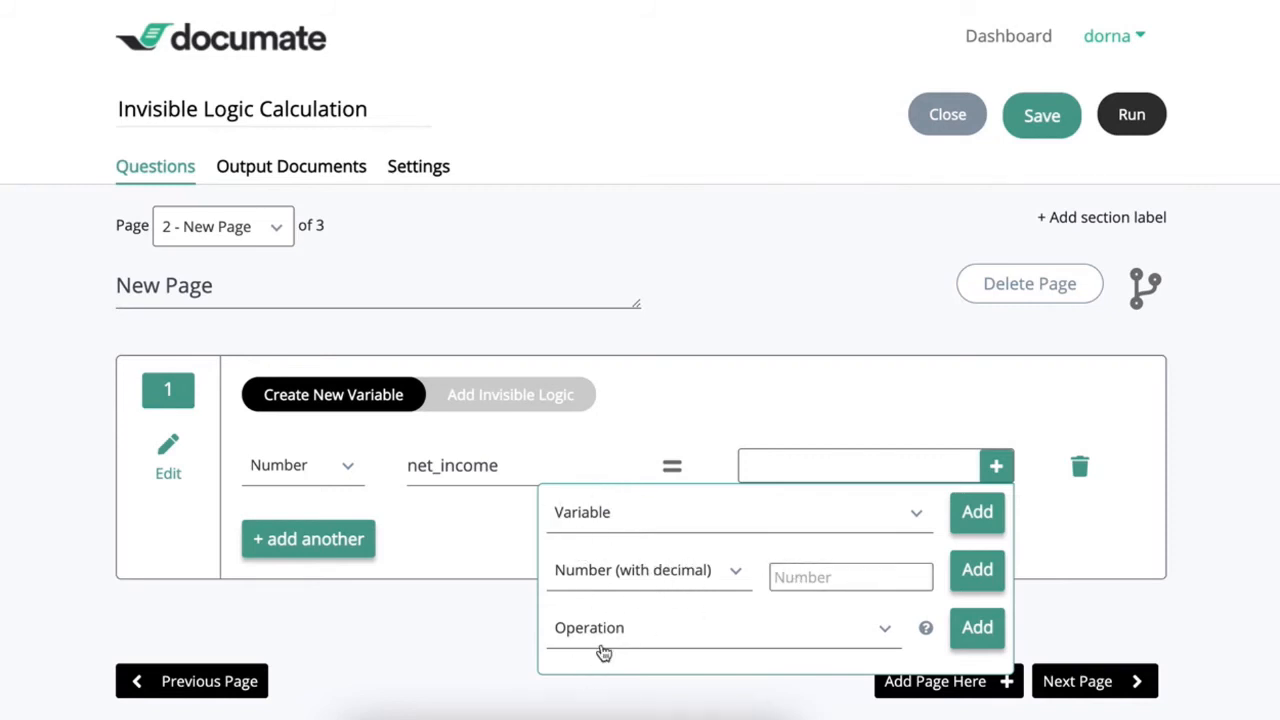
{"action": "left_click", "coordinate": [736, 512]}
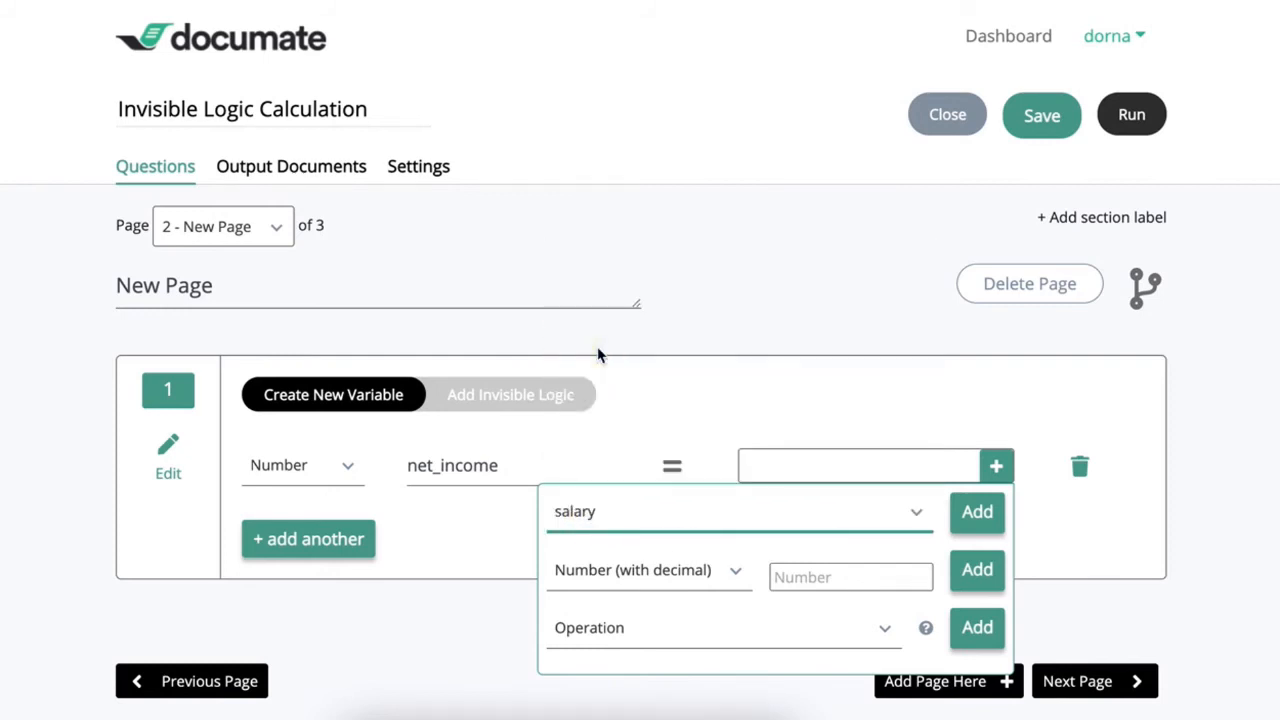
{"action": "left_click", "coordinate": [976, 512]}
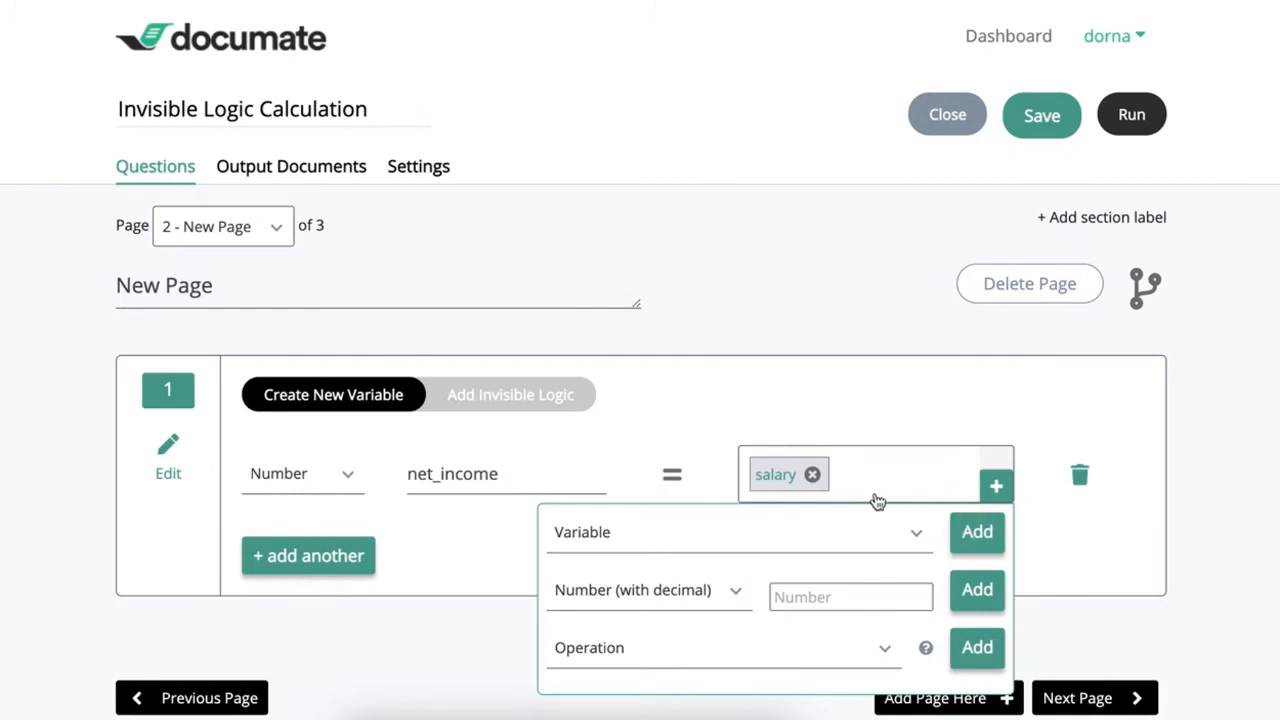
{"action": "left_click", "coordinate": [720, 648]}
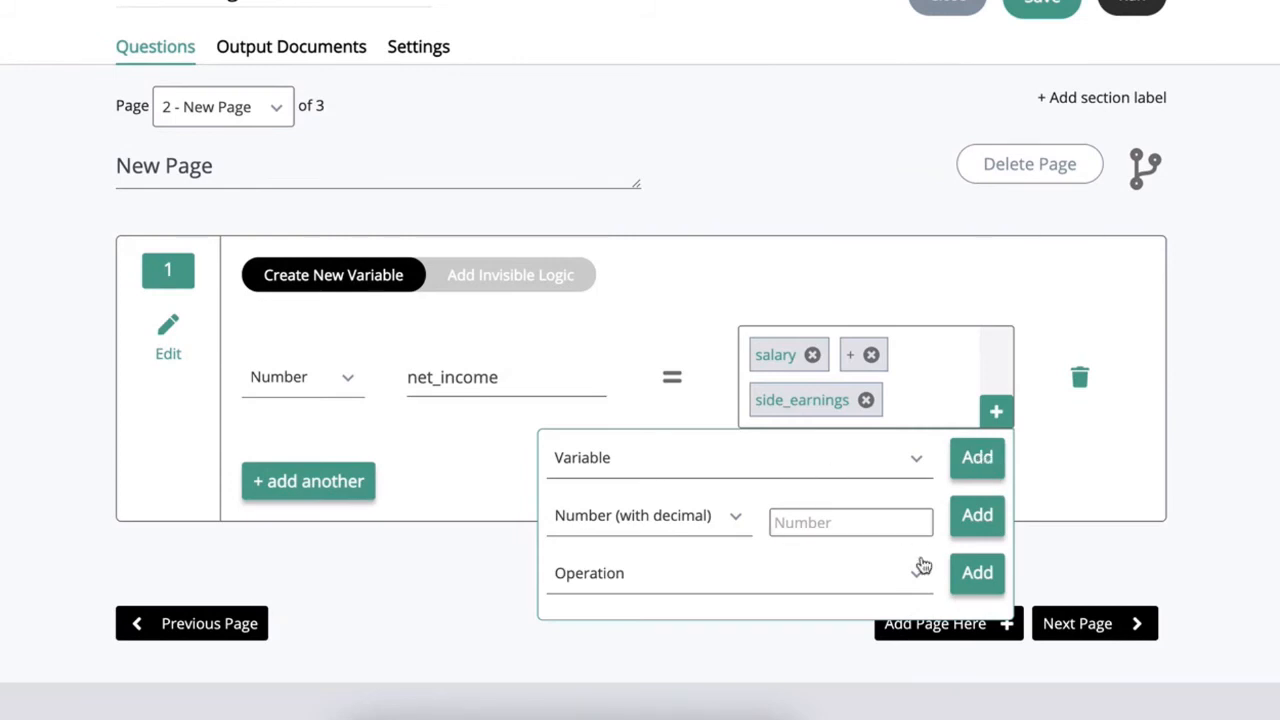
{"action": "left_click", "coordinate": [738, 572]}
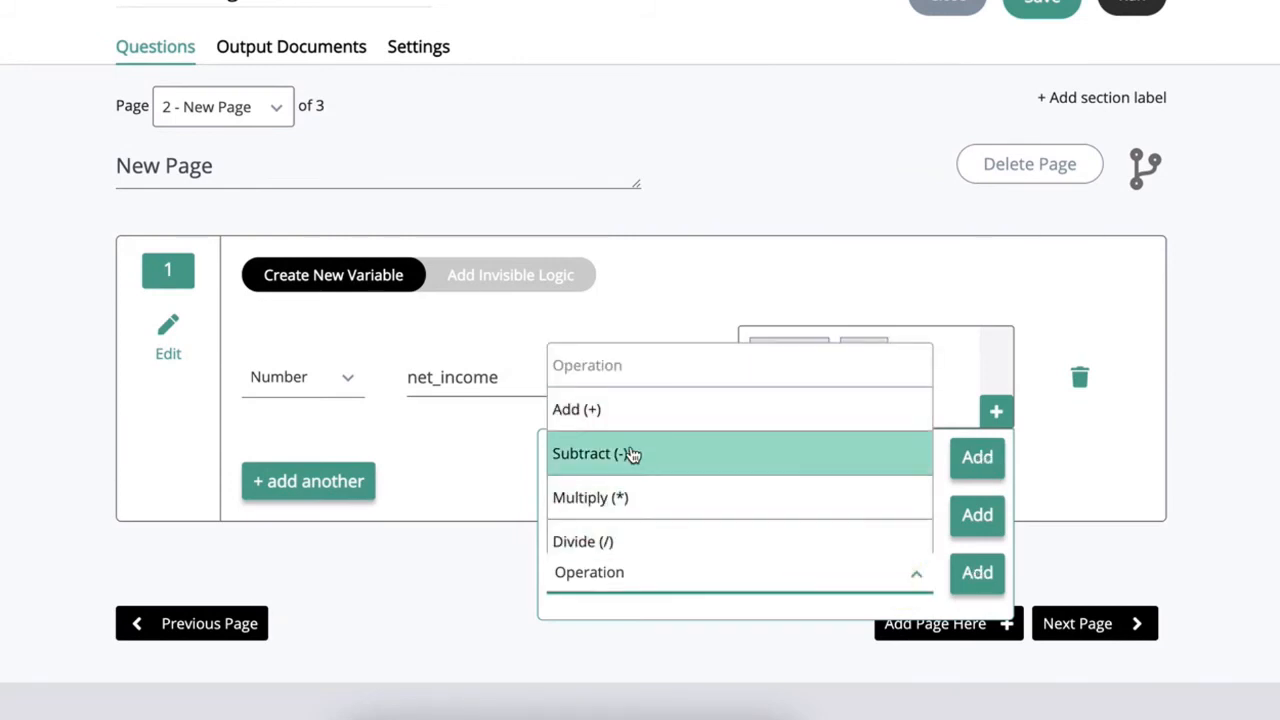
{"action": "left_click", "coordinate": [596, 452]}
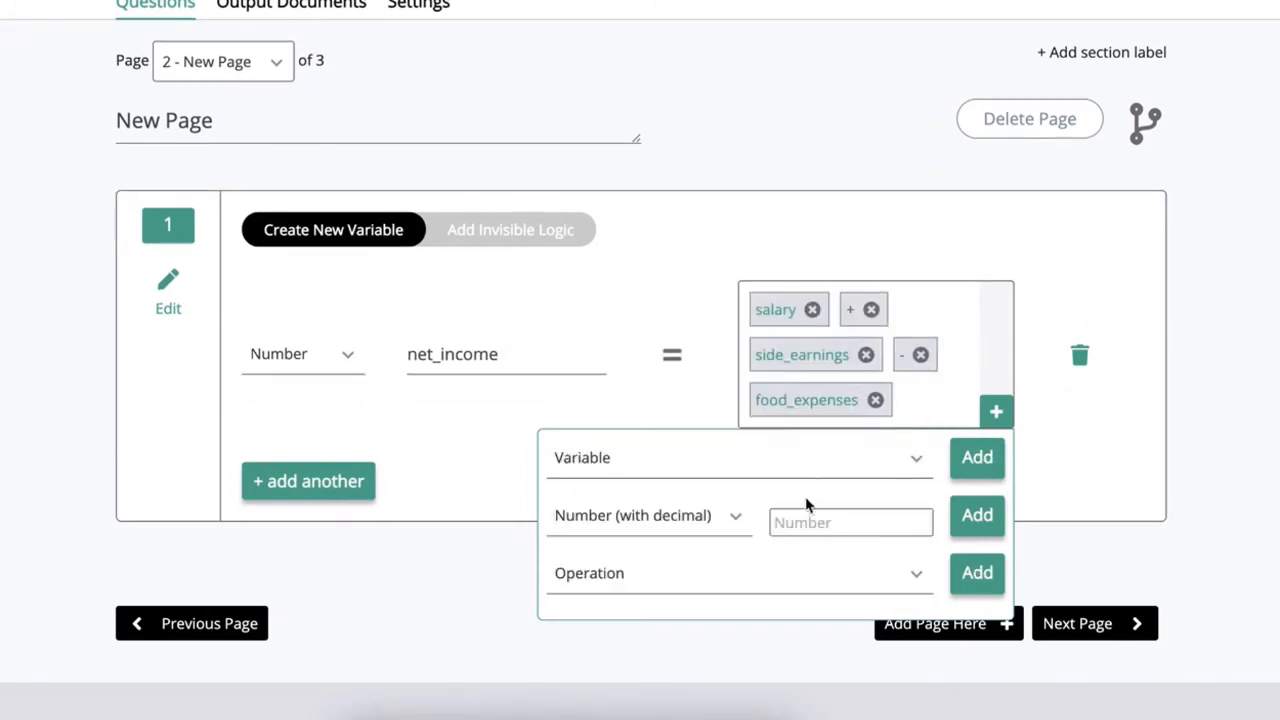
{"action": "left_click", "coordinate": [738, 572]}
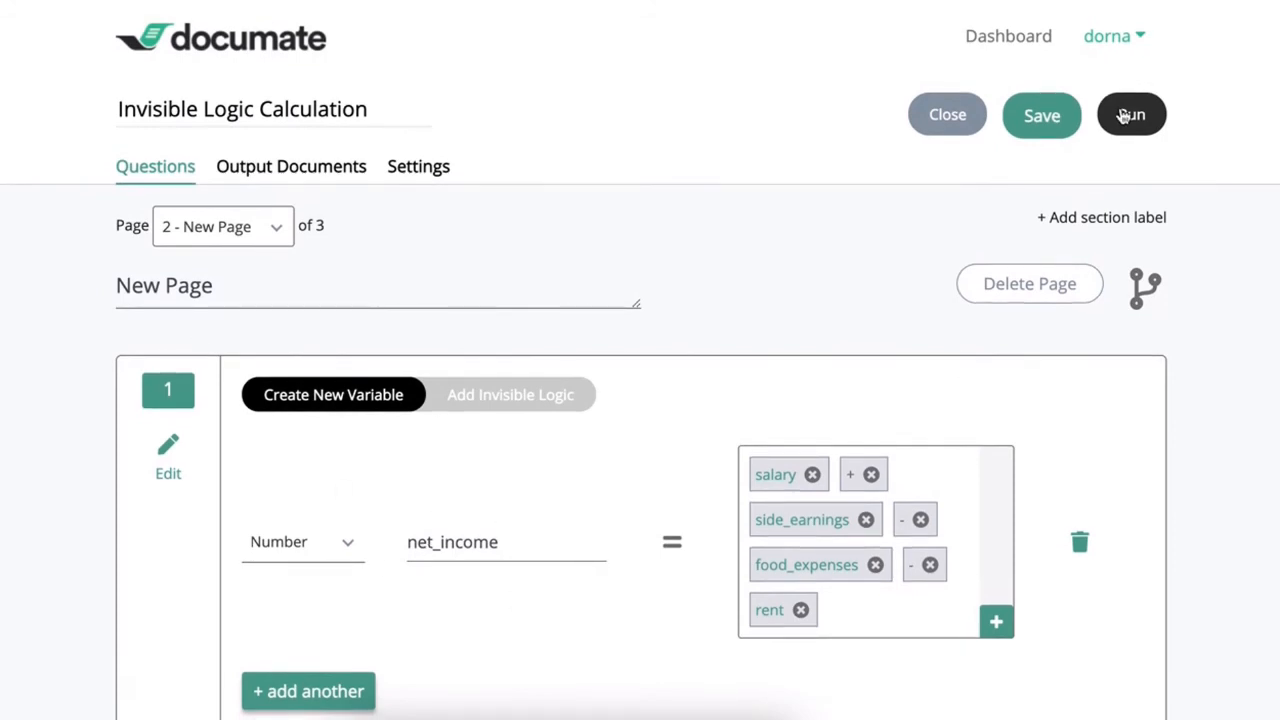
{"action": "mouse_move", "coordinate": [1132, 114]}
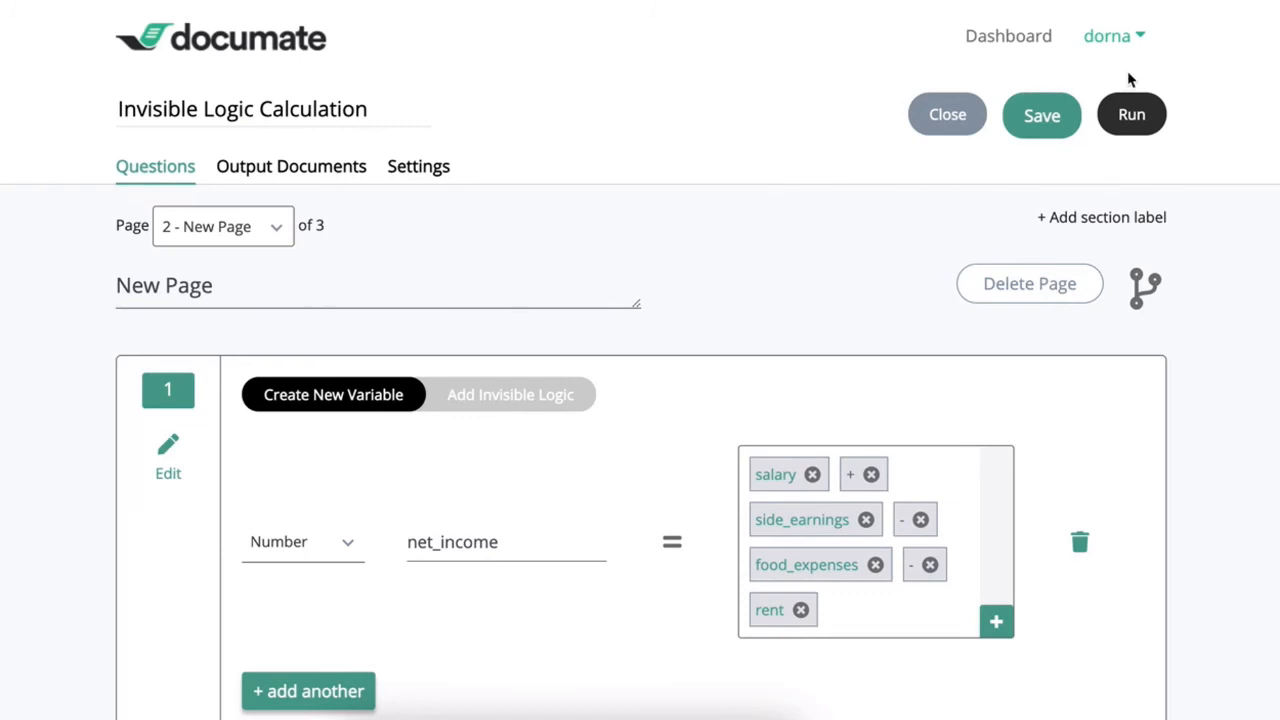
Run the interview with salary 10000, side earnings 10000, food 50000, rent 50000 to get net income -80000.
{"action": "left_click", "coordinate": [1132, 112]}
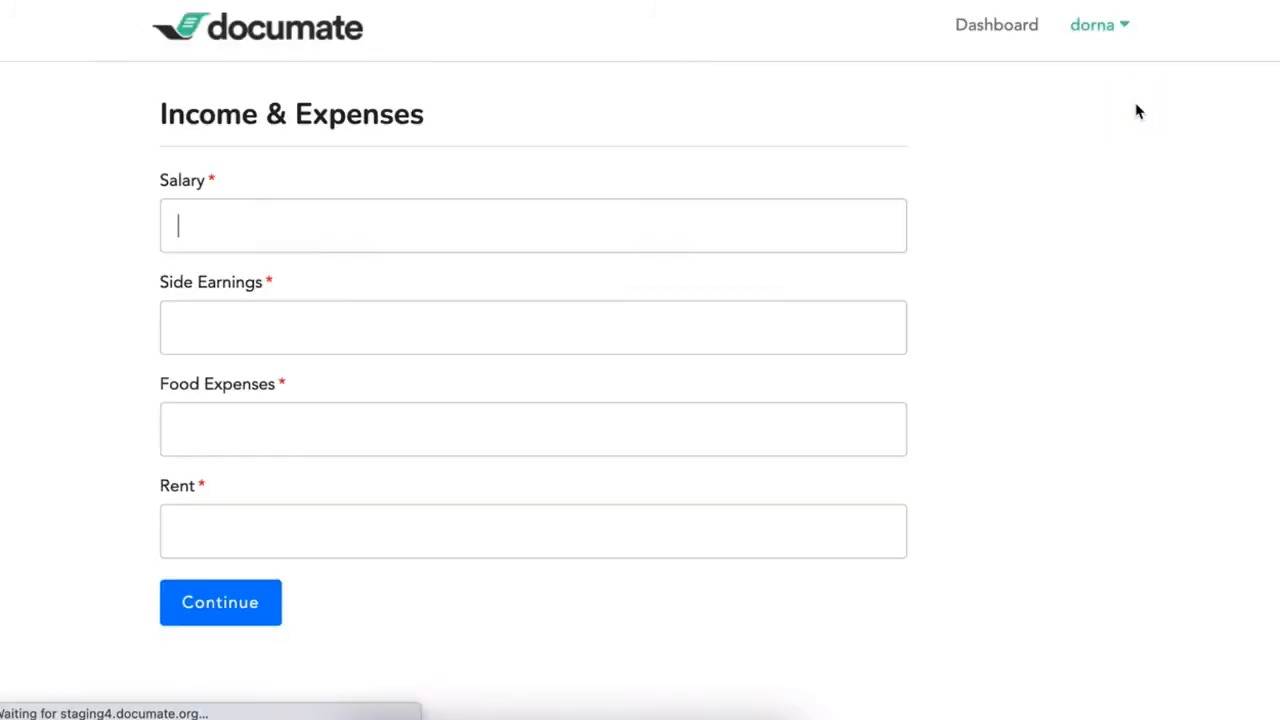
{"action": "type", "text": "5000"}
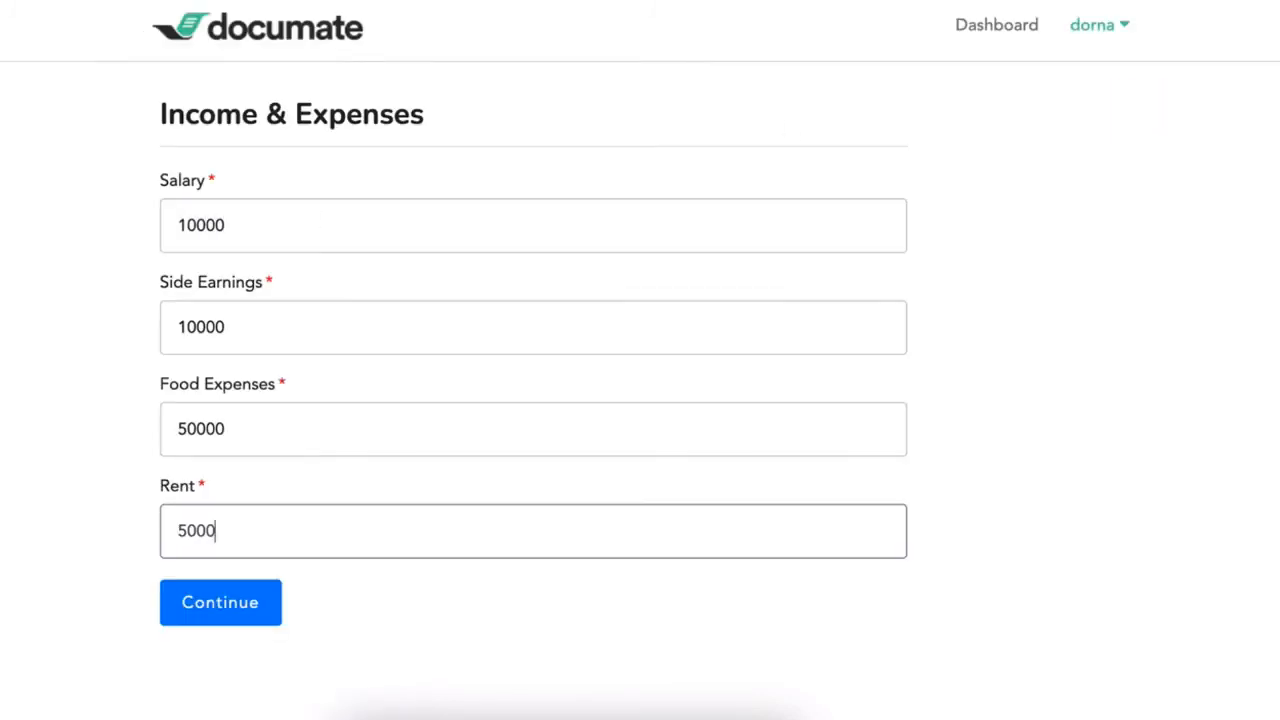
{"action": "type", "text": "0"}
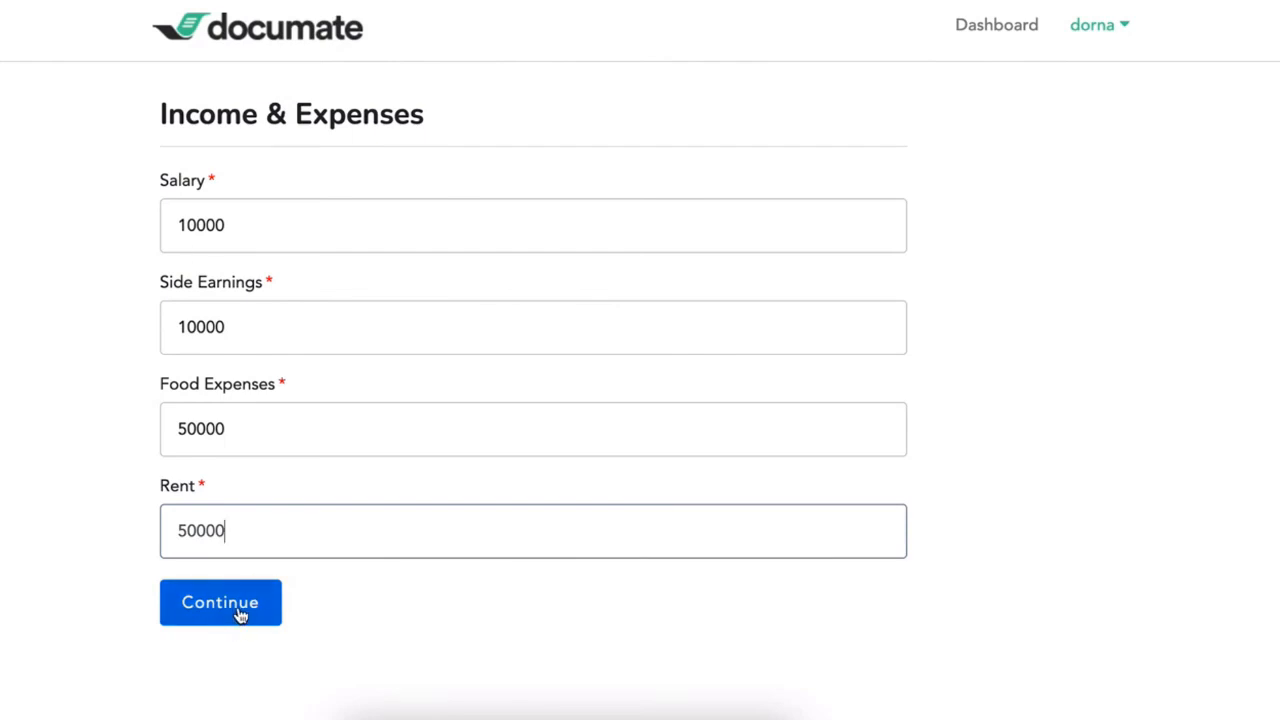
{"action": "left_click", "coordinate": [220, 602]}
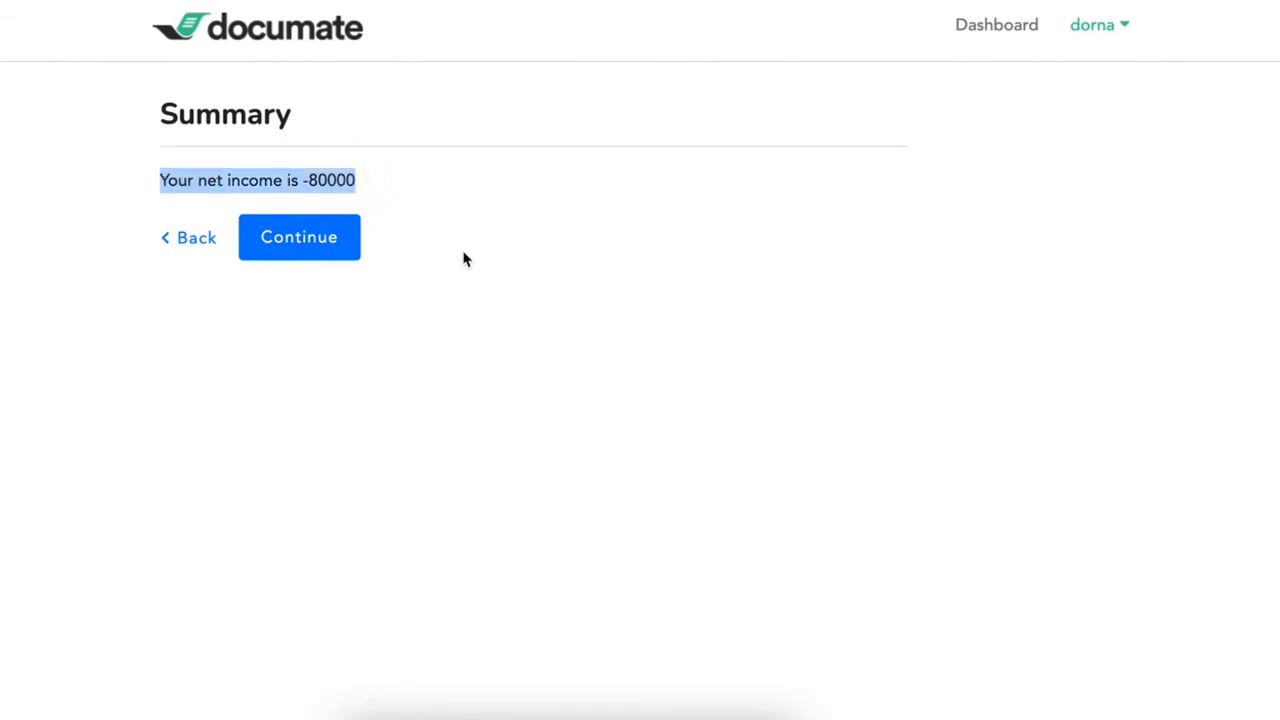
{"action": "mouse_move", "coordinate": [168, 188]}
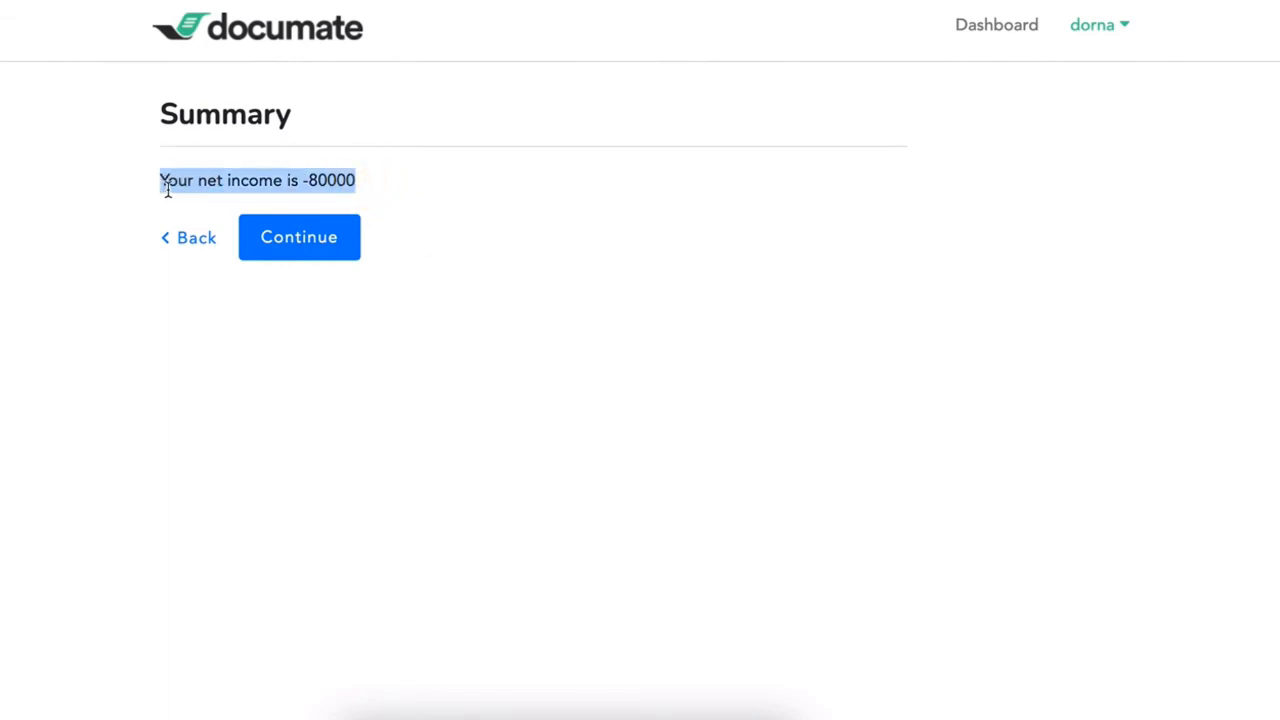